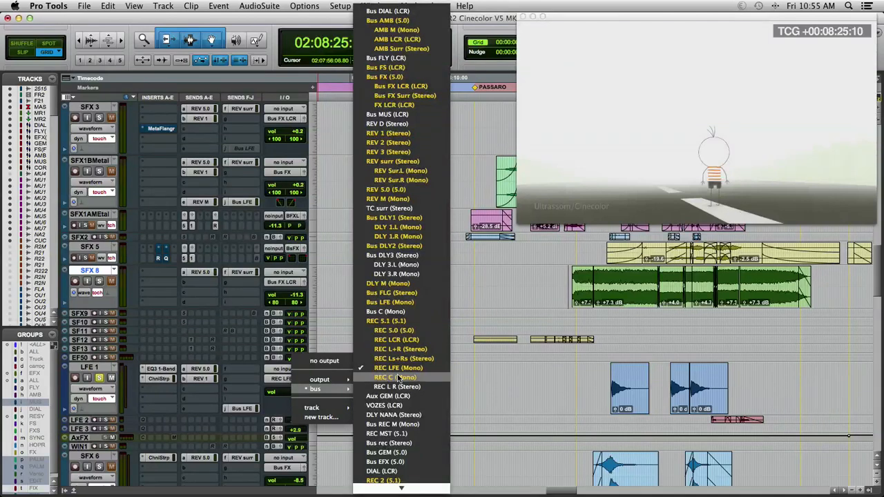
- Keep the LFE 1 track's output routed to the REC LFE (Mono) bus
{"action": "left_click", "coordinate": [393, 377]}
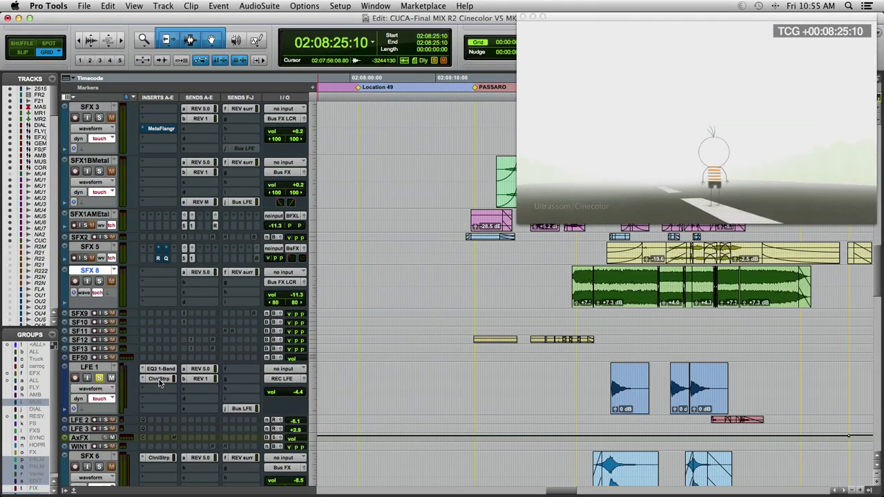
- Scroll to the Aux LFE track with its EQ3 1-Band, MH Thump and BF-76 inserts
{"action": "left_click", "coordinate": [157, 368]}
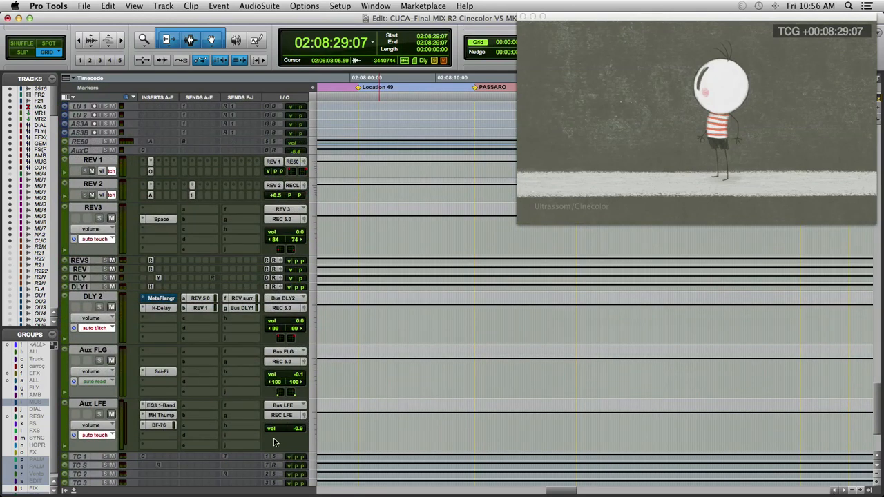
- Open the BF-76 limiter insert on Aux LFE to show its input, output, attack and release
{"action": "left_click", "coordinate": [158, 404]}
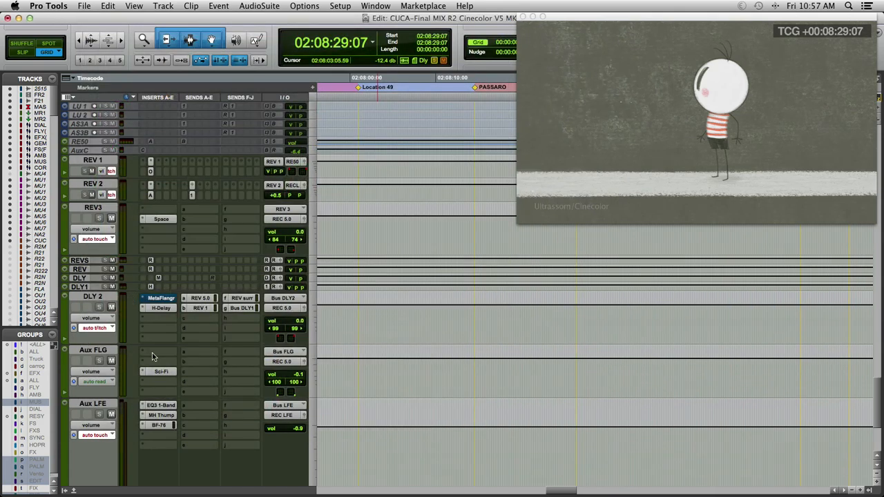
{"action": "left_click", "coordinate": [156, 426]}
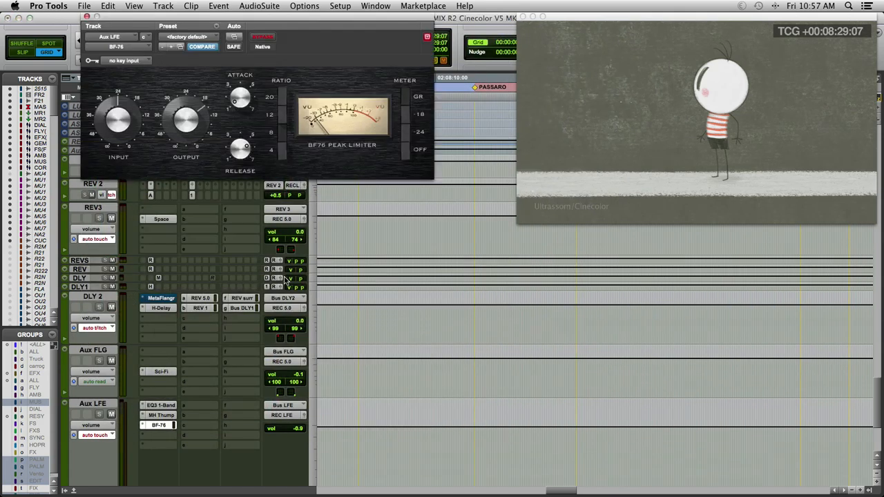